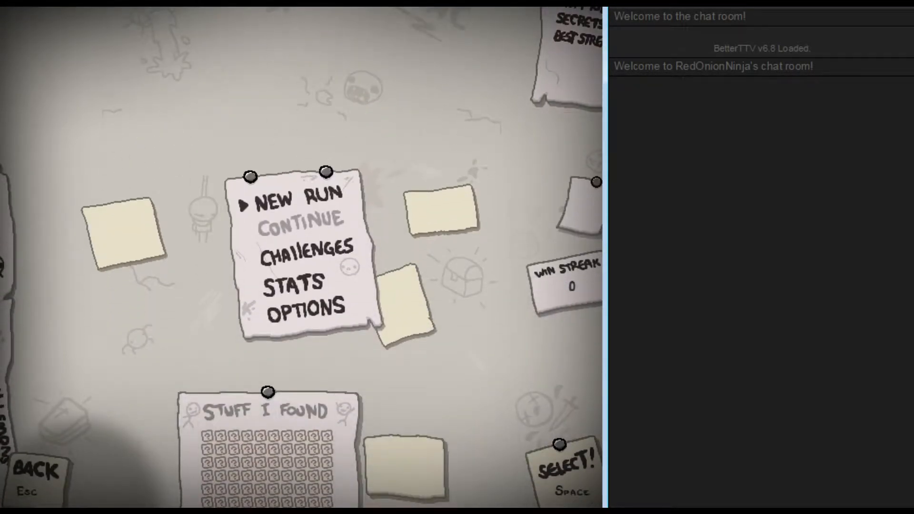
{"action": "key", "text": "down"}
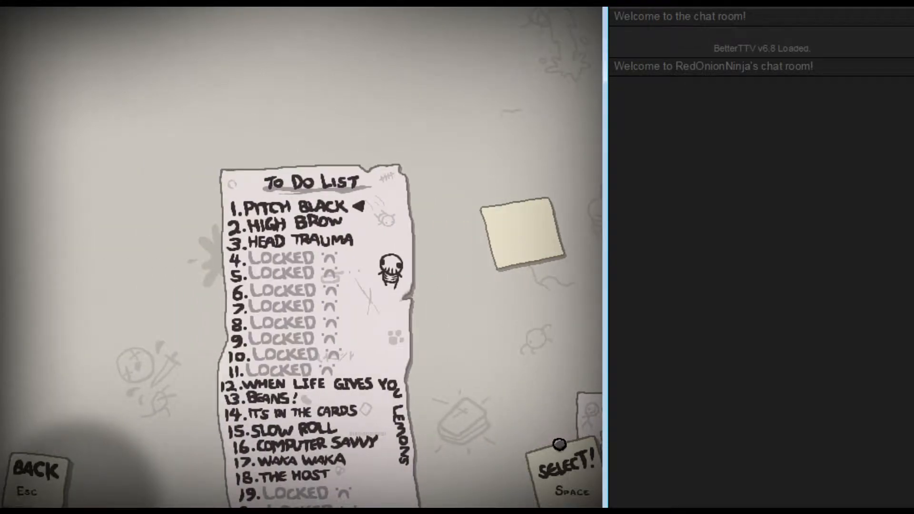
{"action": "key", "text": "space"}
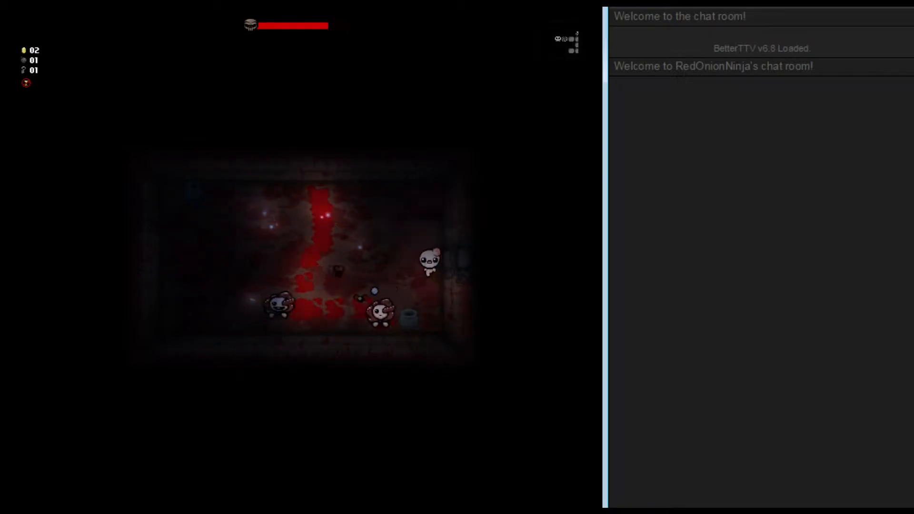
{"action": "key", "text": "w"}
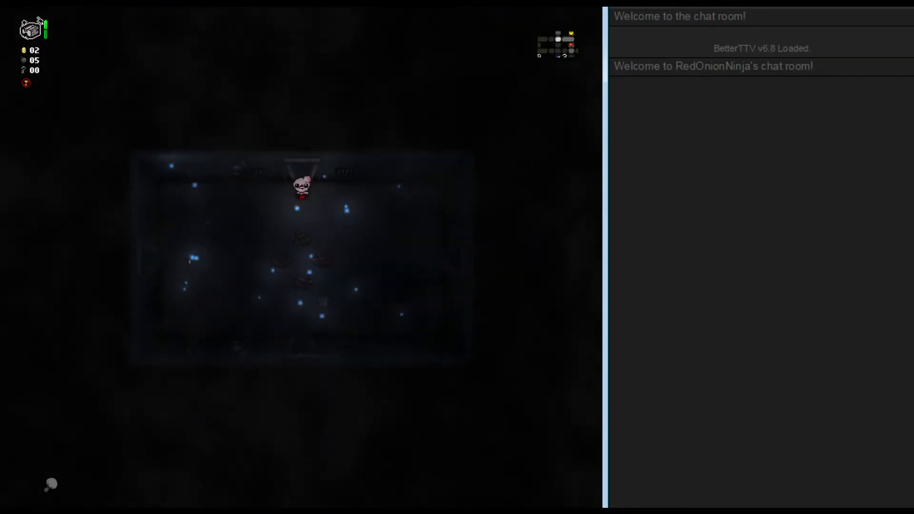
{"action": "key", "text": "a"}
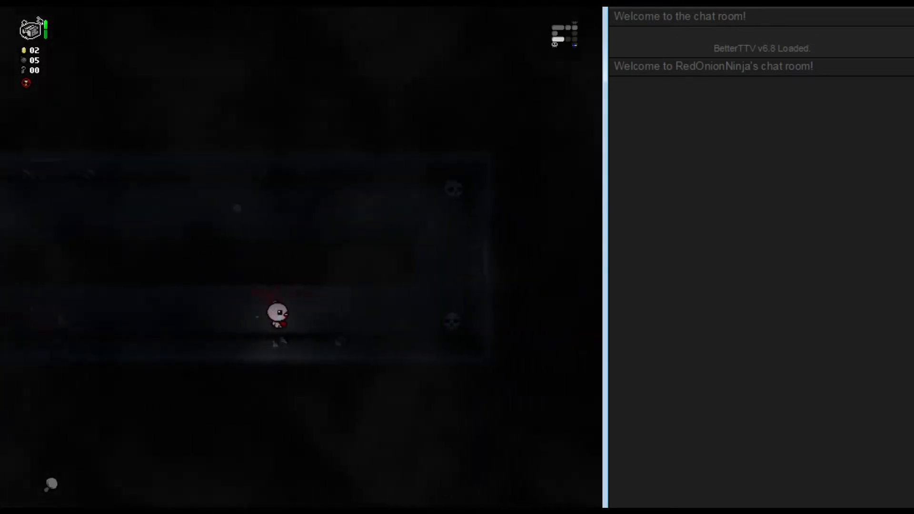
{"action": "key", "text": "w"}
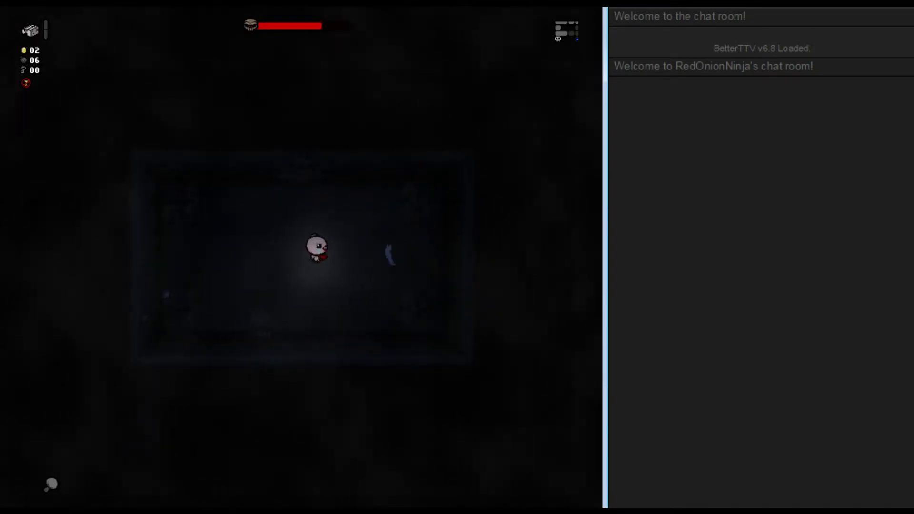
{"action": "key", "text": "s"}
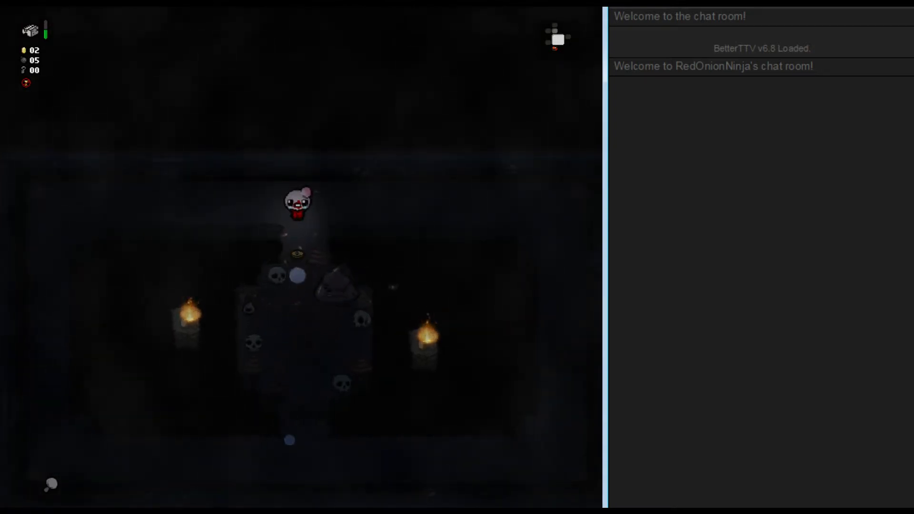
{"action": "key", "text": "w"}
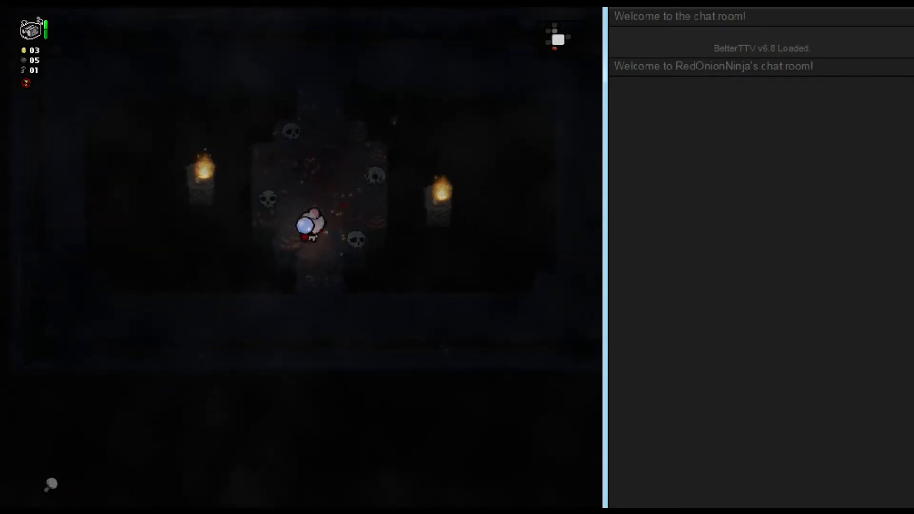
{"action": "key", "text": "s"}
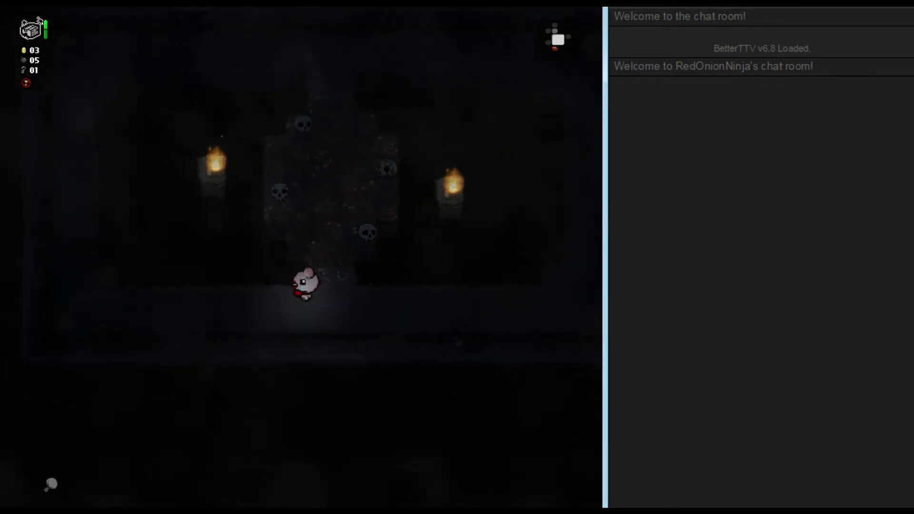
{"action": "key", "text": "a"}
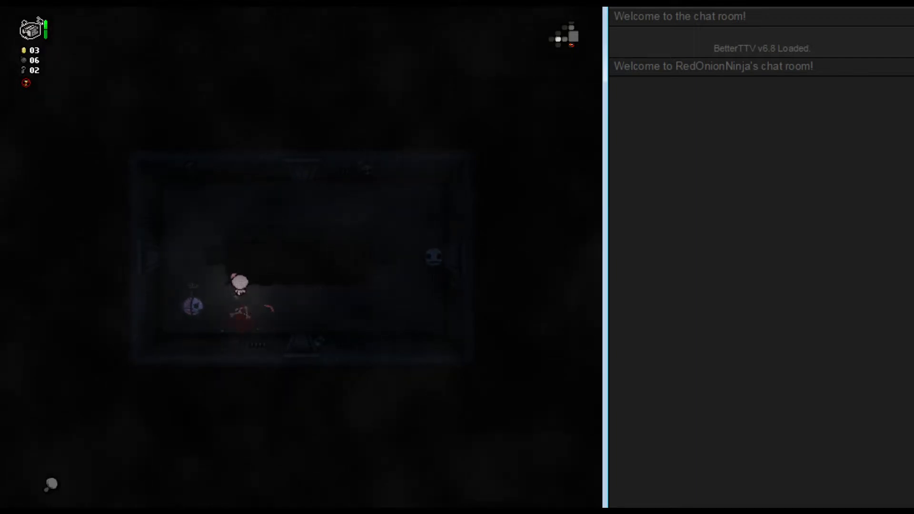
{"action": "key", "text": "d"}
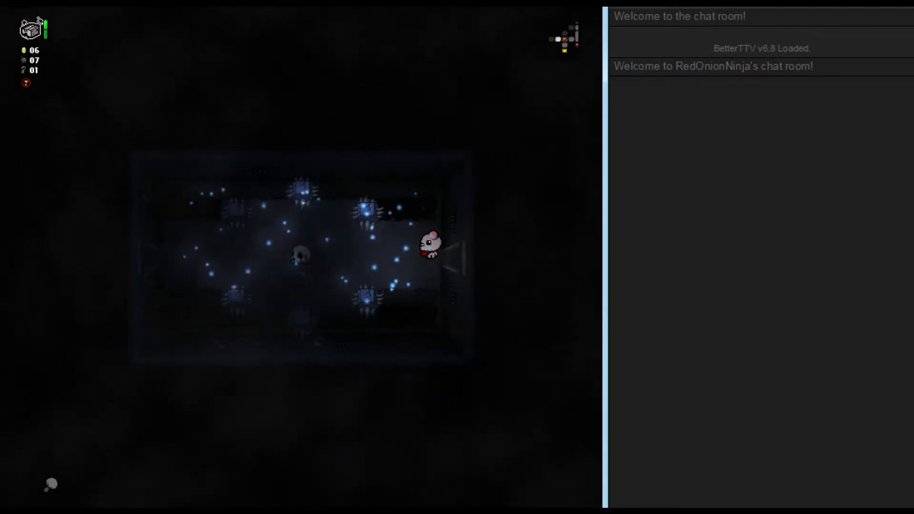
{"action": "key", "text": "a"}
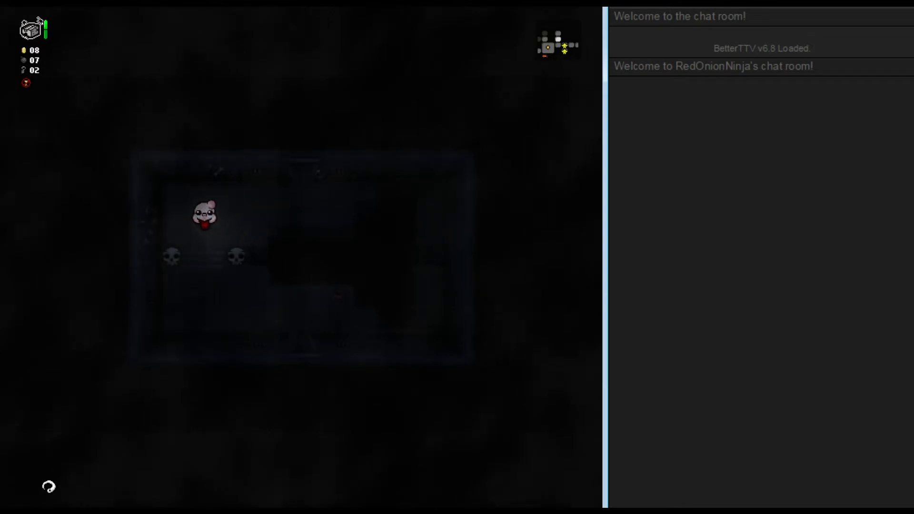
{"action": "key", "text": "s"}
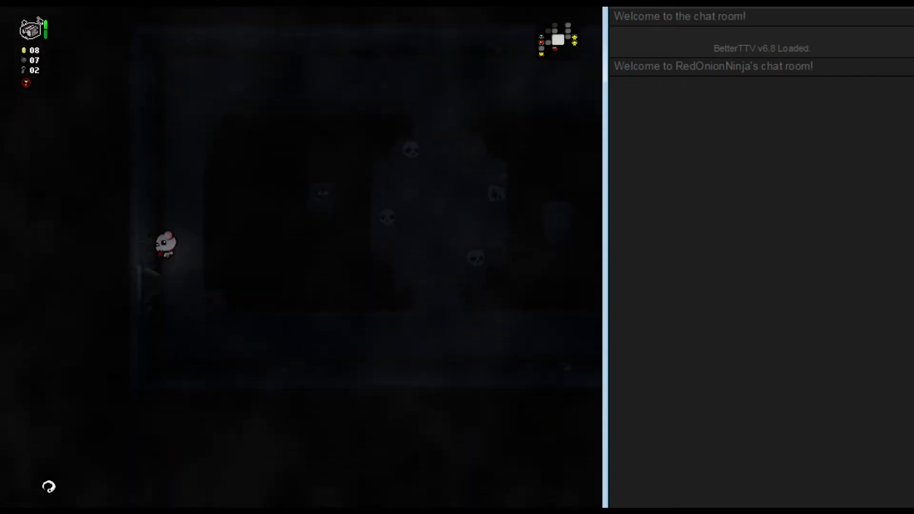
{"action": "key", "text": "d"}
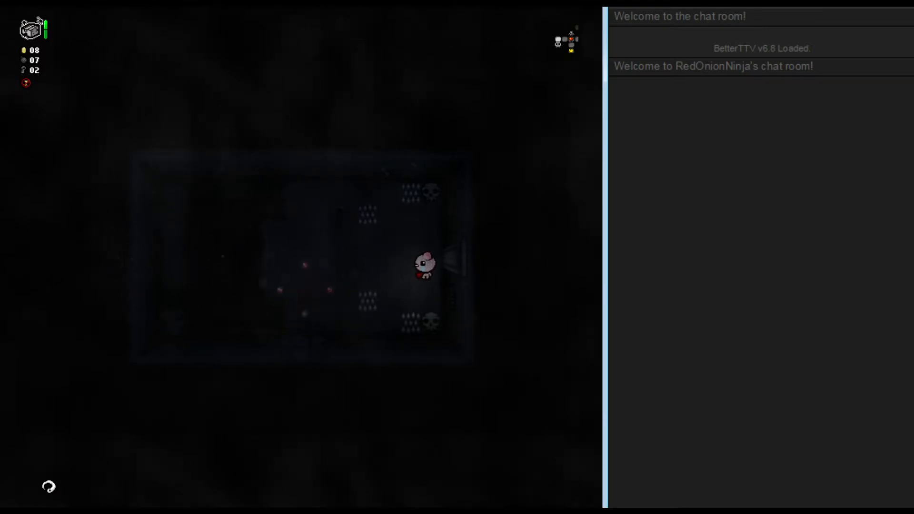
{"action": "key", "text": "w"}
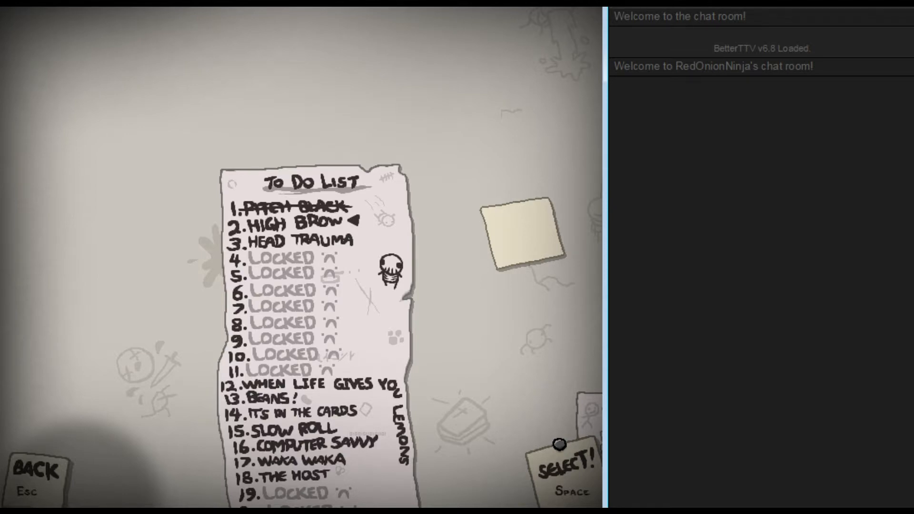
{"action": "key", "text": "space"}
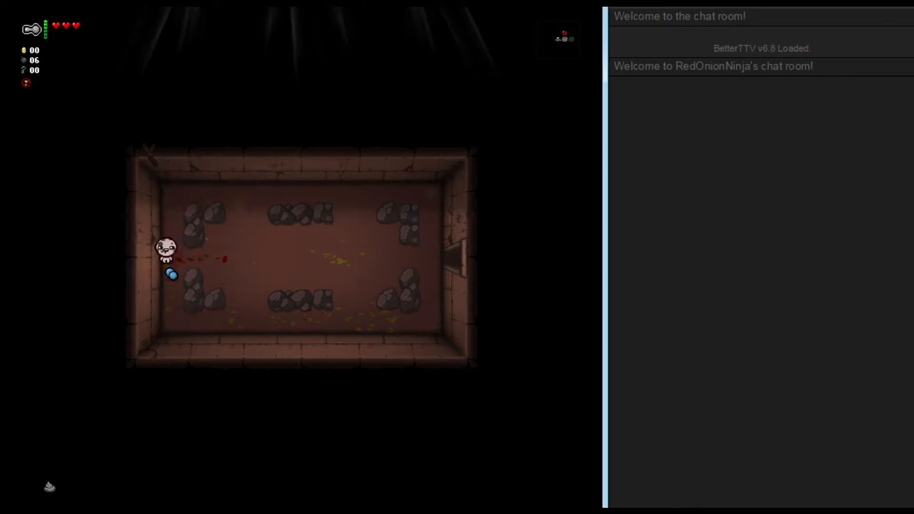
{"action": "key", "text": "d"}
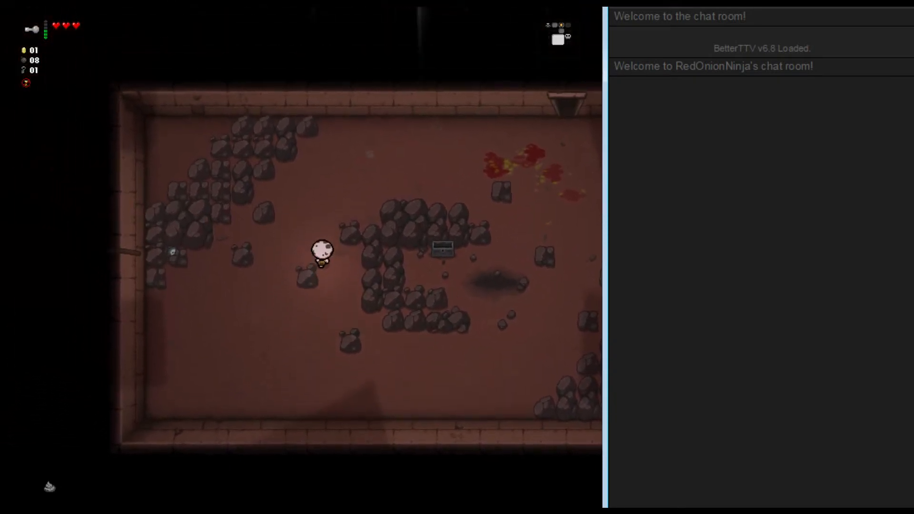
{"action": "key", "text": "left"}
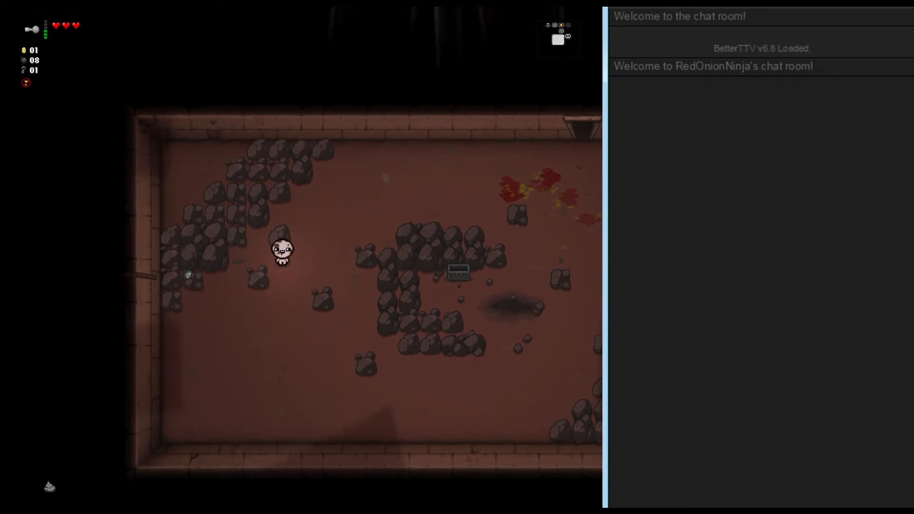
{"action": "key", "text": "d"}
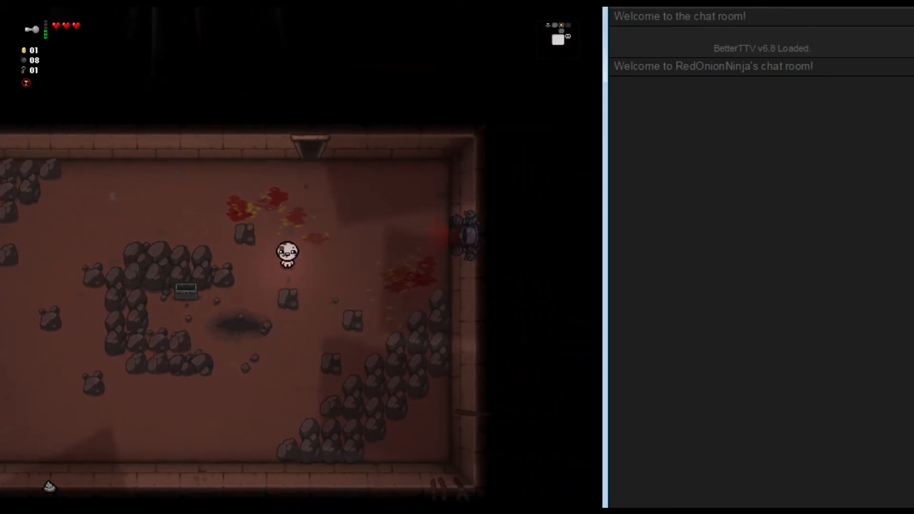
{"action": "key", "text": "w"}
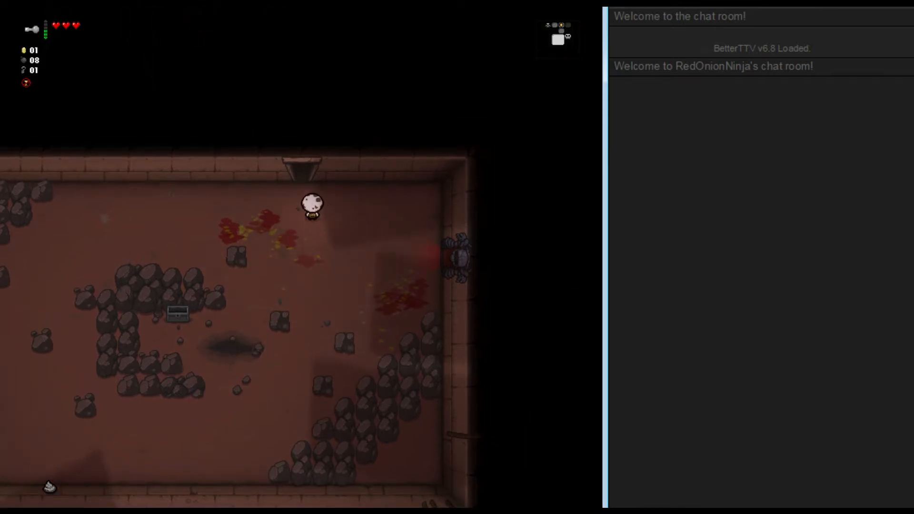
{"action": "key", "text": "right"}
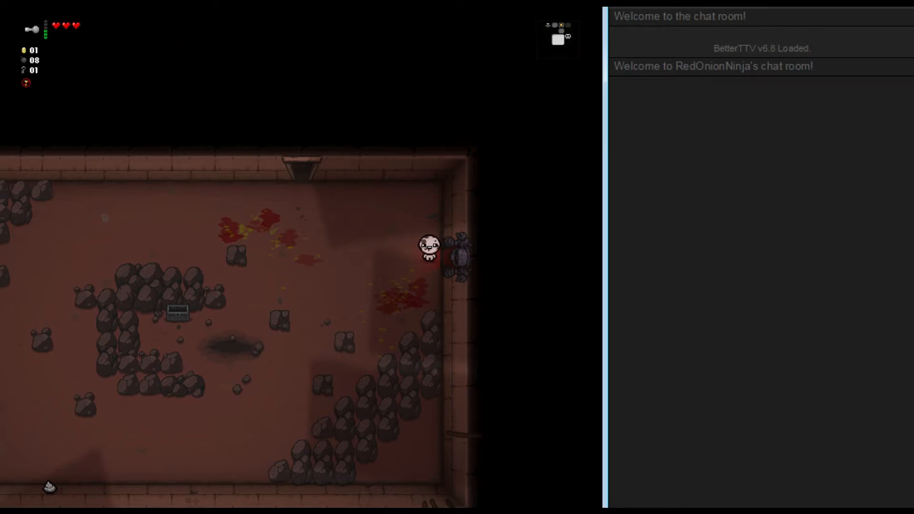
{"action": "key", "text": "Left"}
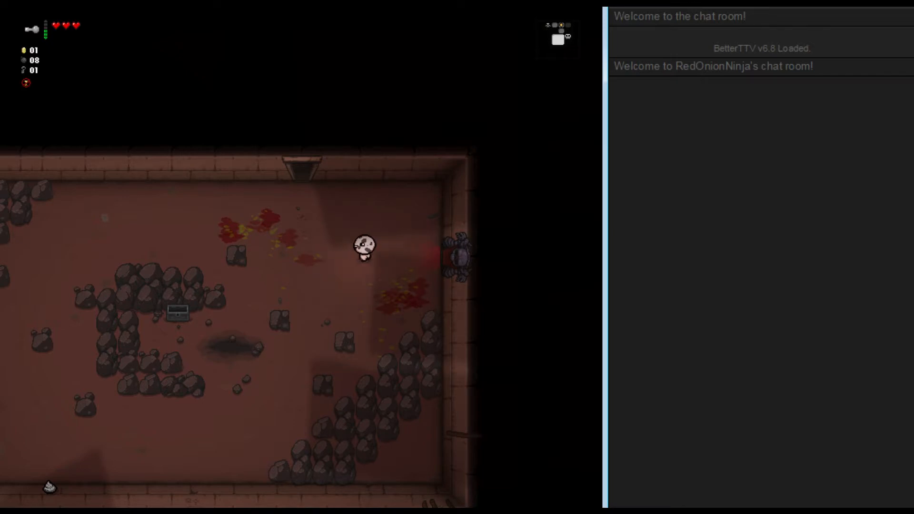
{"action": "key", "text": "s"}
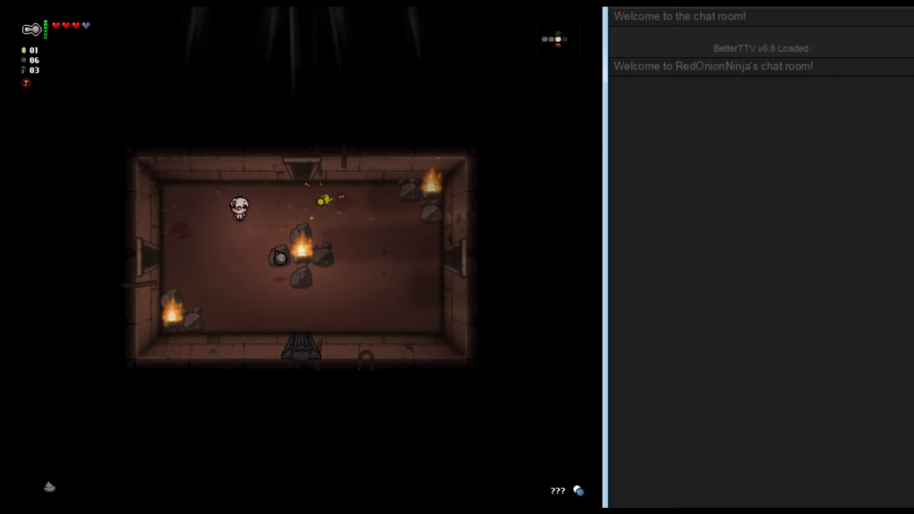
{"action": "key", "text": "d"}
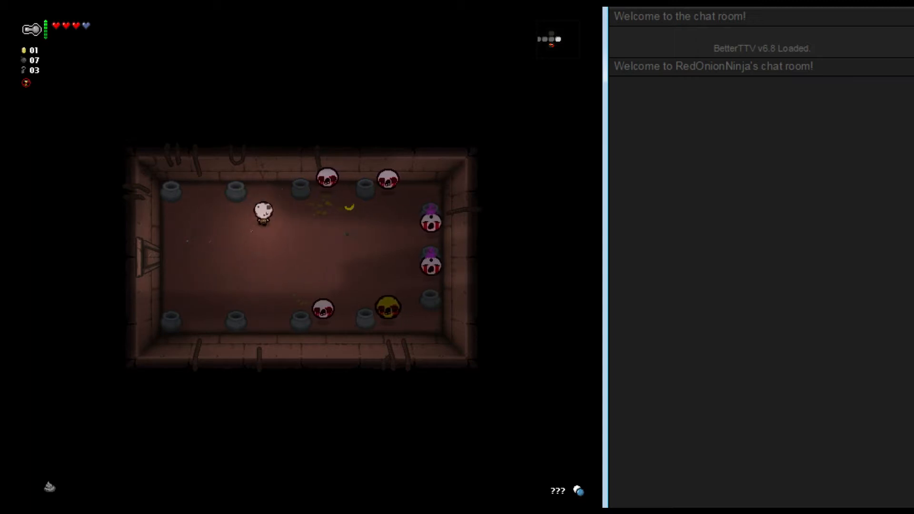
{"action": "key", "text": "w"}
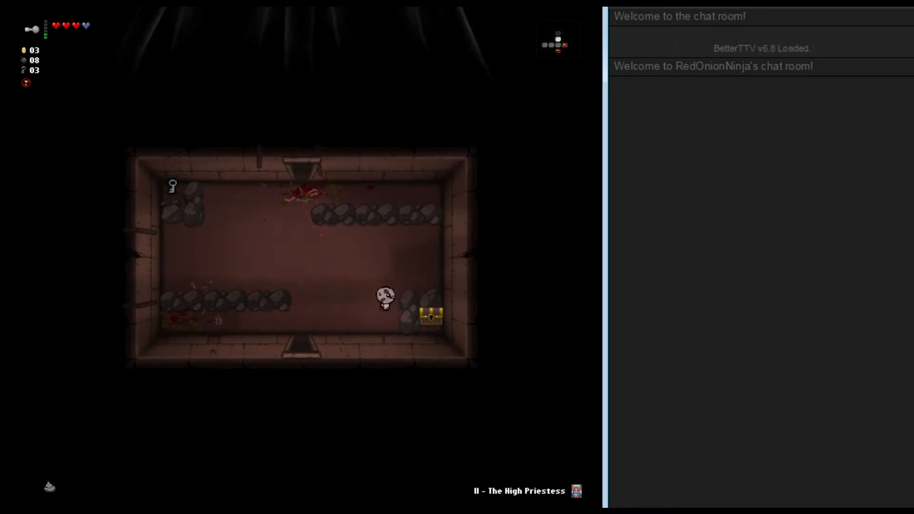
{"action": "key", "text": "w"}
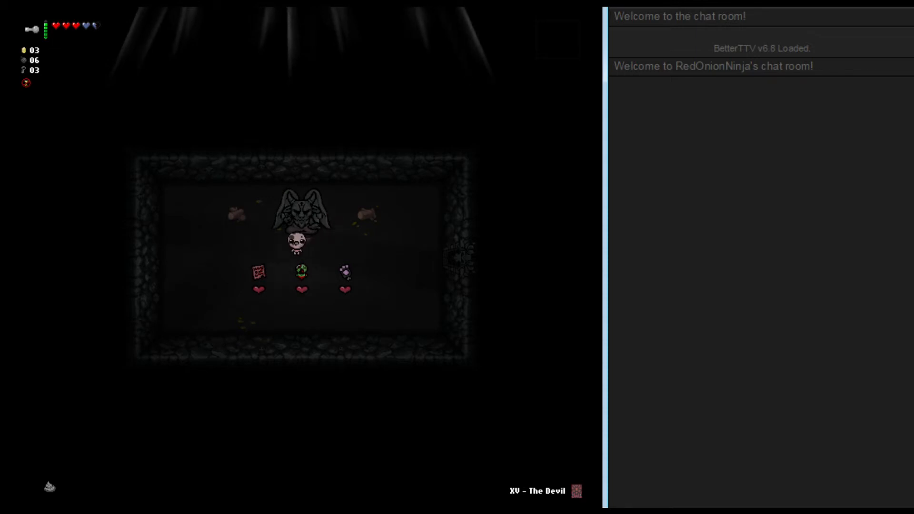
{"action": "left_click", "coordinate": [300, 272]}
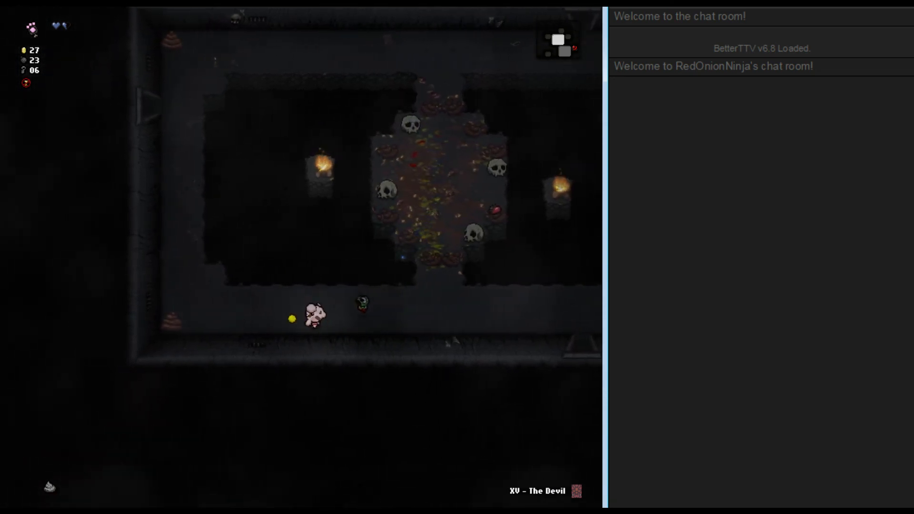
{"action": "key", "text": "w"}
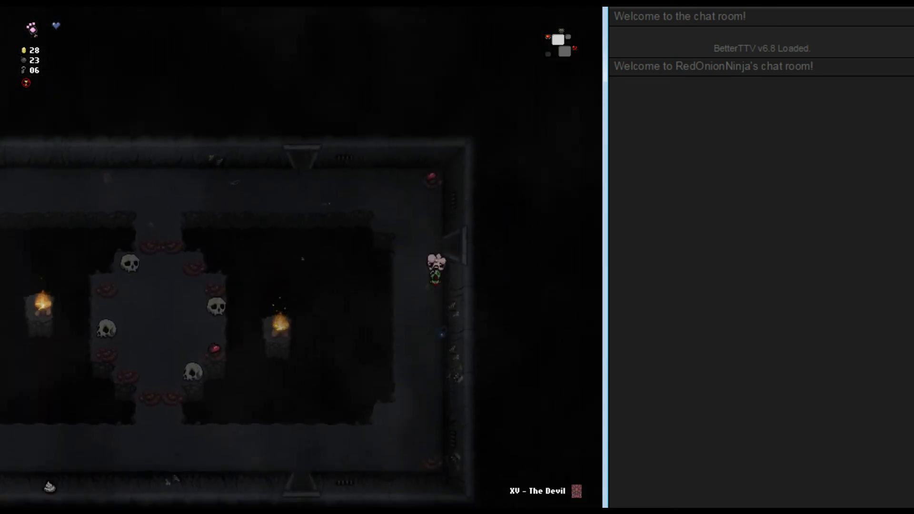
{"action": "key", "text": "s"}
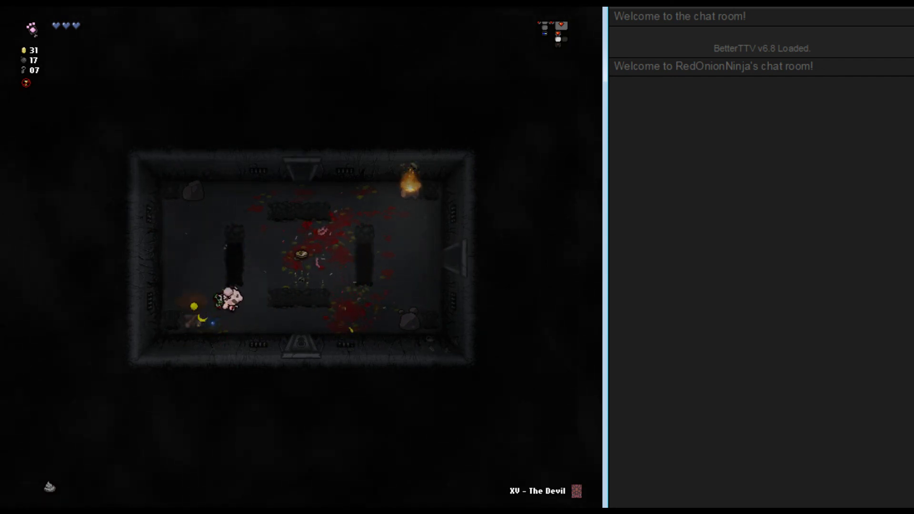
{"action": "key", "text": "w"}
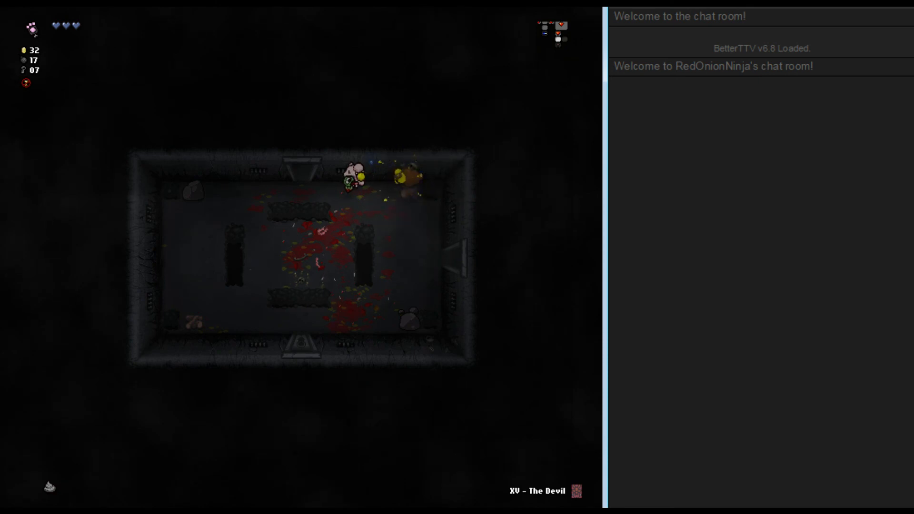